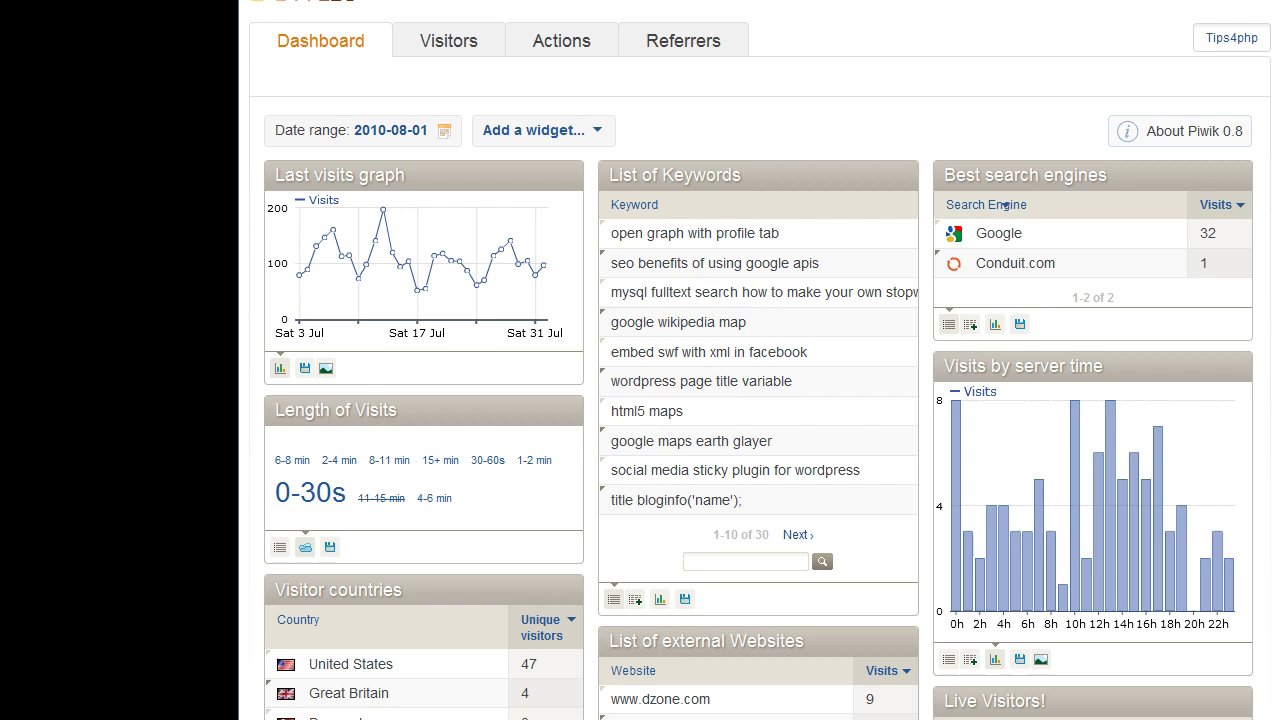
mouse_move(540, 266)
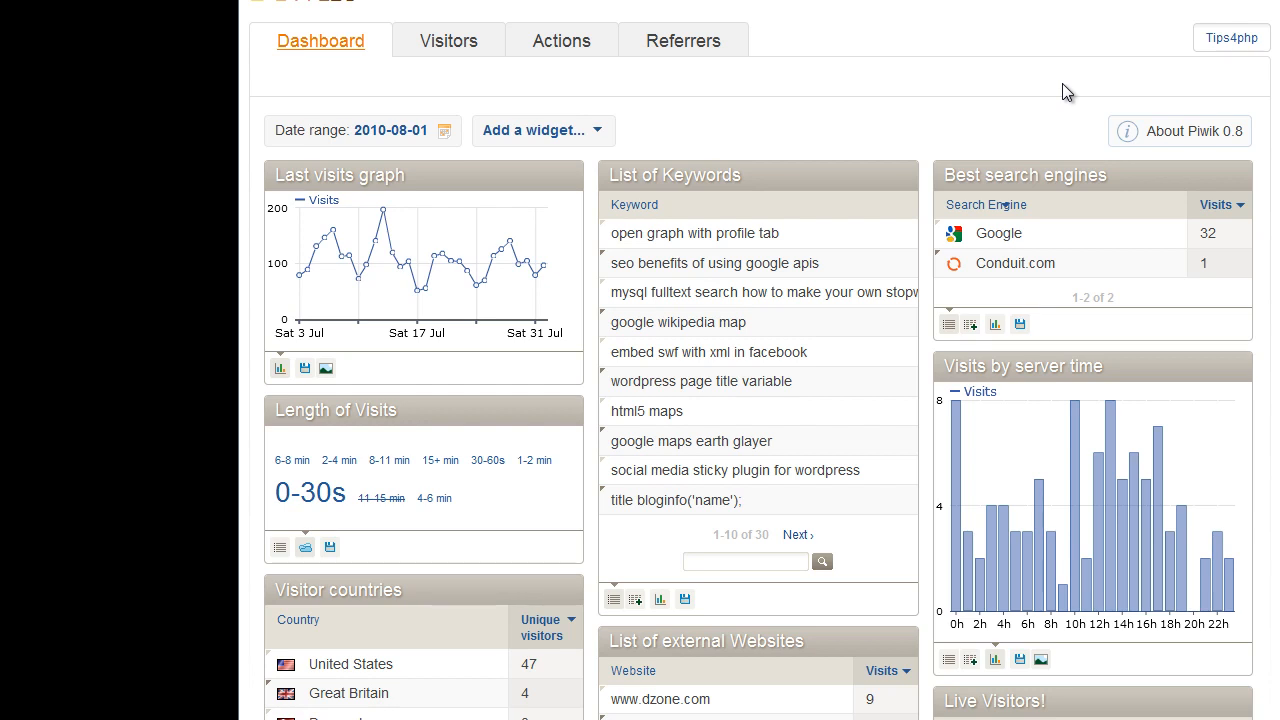
Browse the Visitors sub-tabs and show the Overview with the daily visits graph and 97-visit summary
click(560, 40)
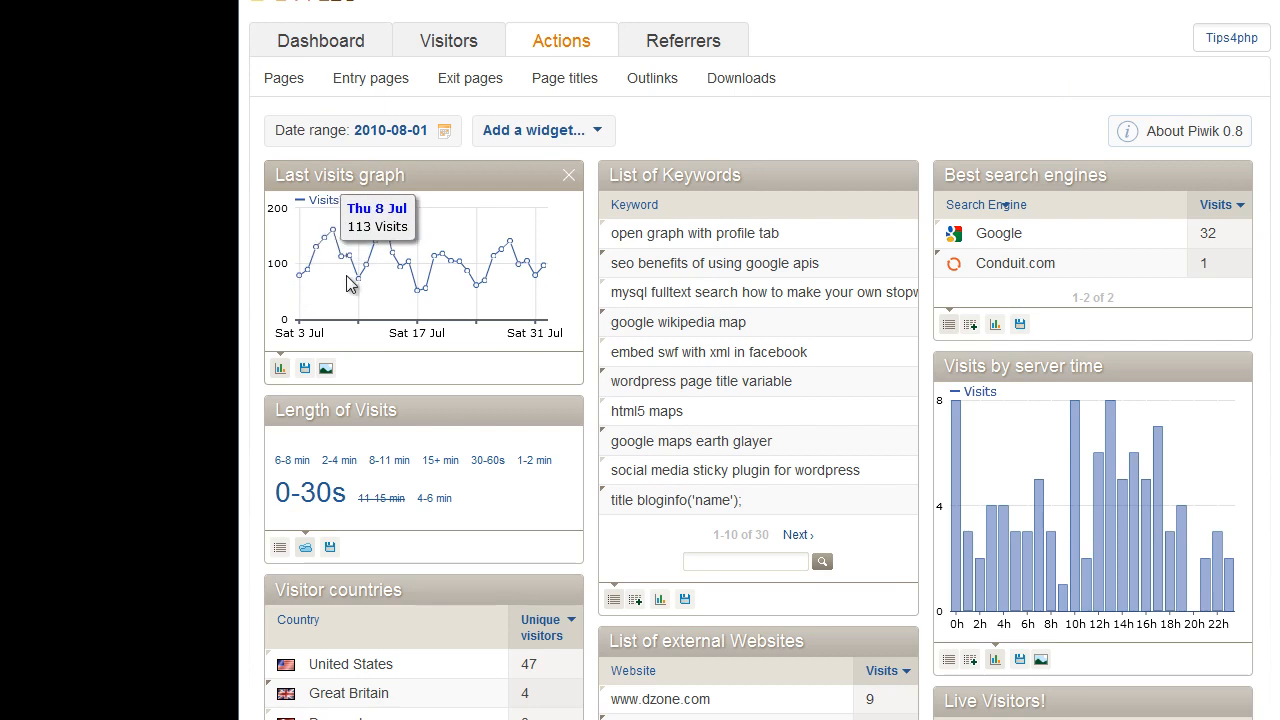
click(320, 40)
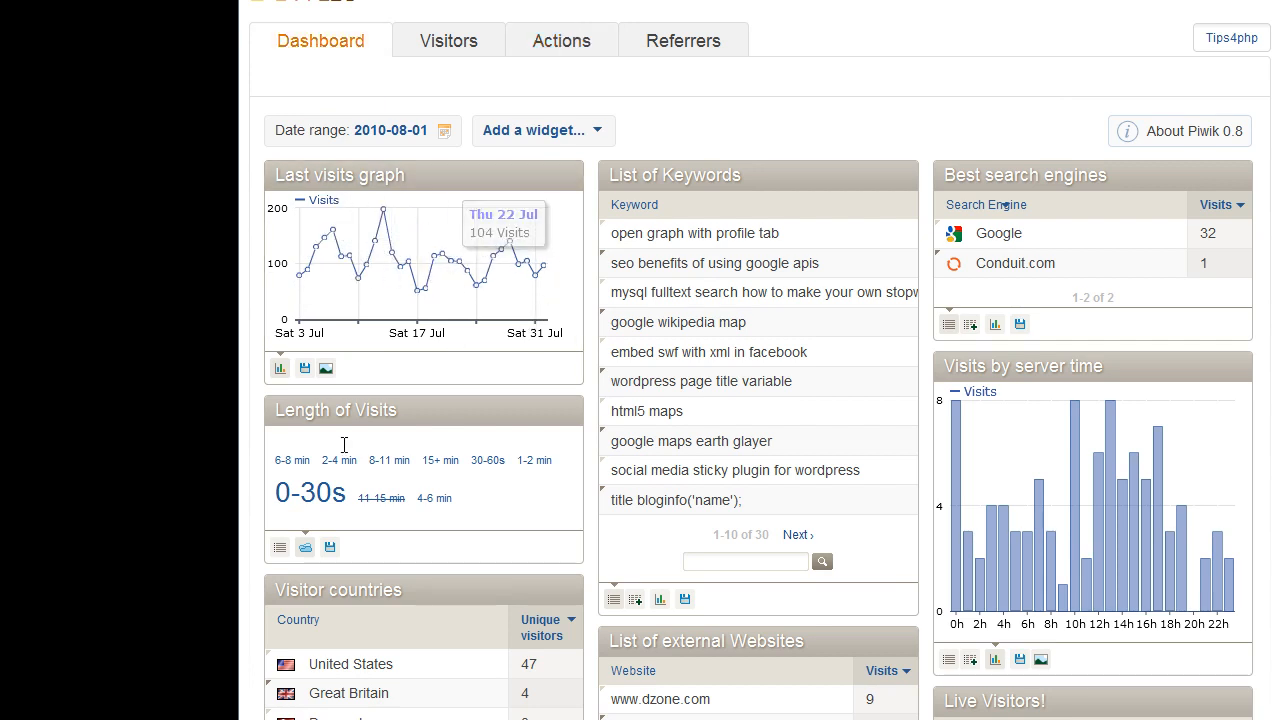
mouse_move(292, 460)
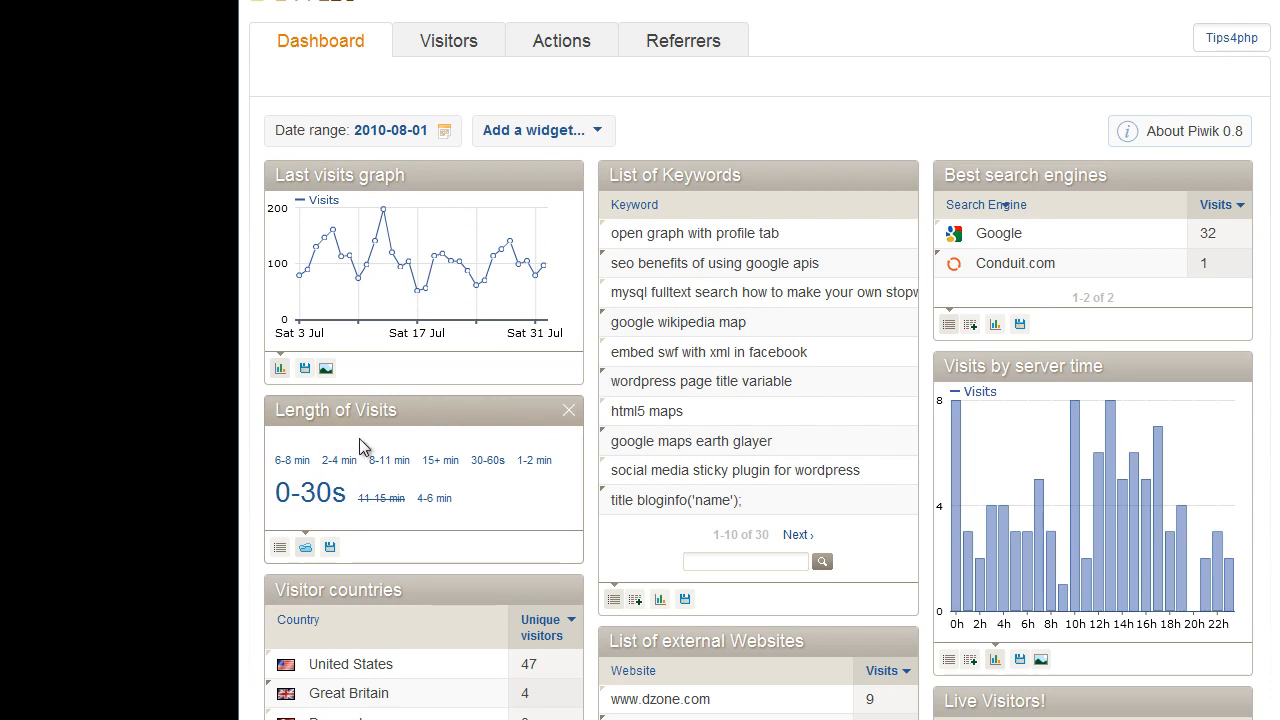
mouse_move(668, 432)
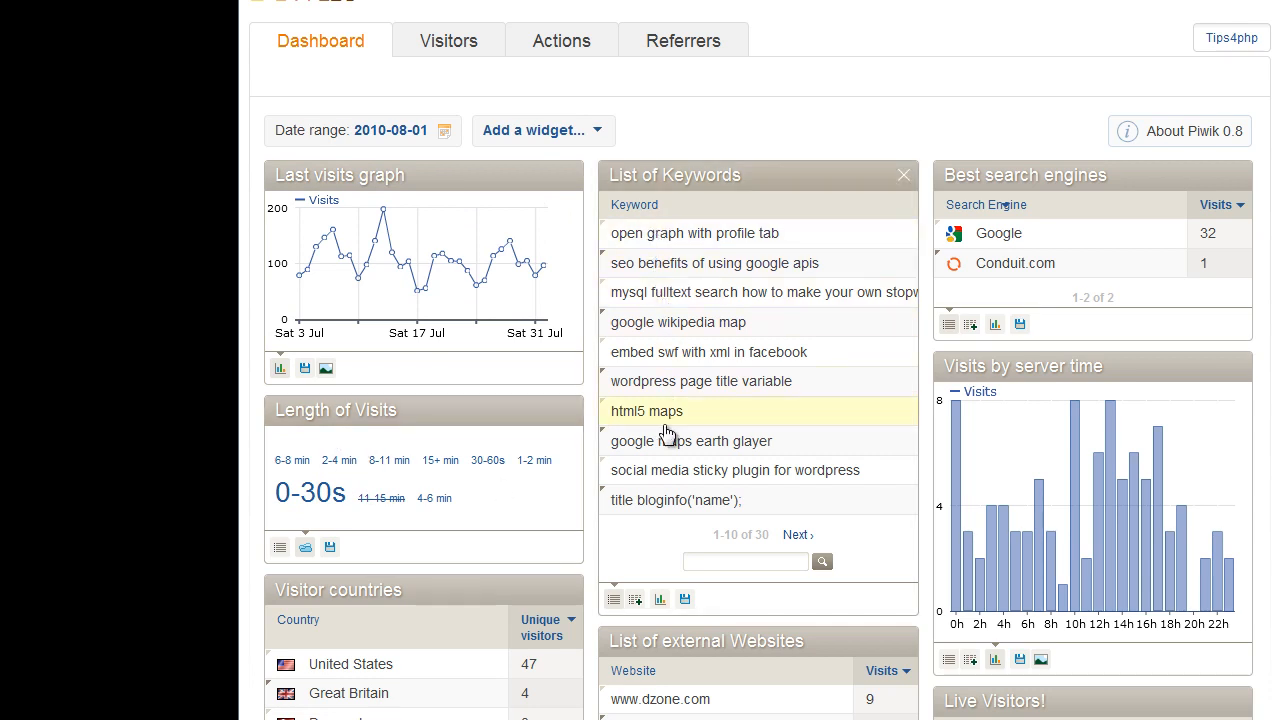
mouse_move(664, 508)
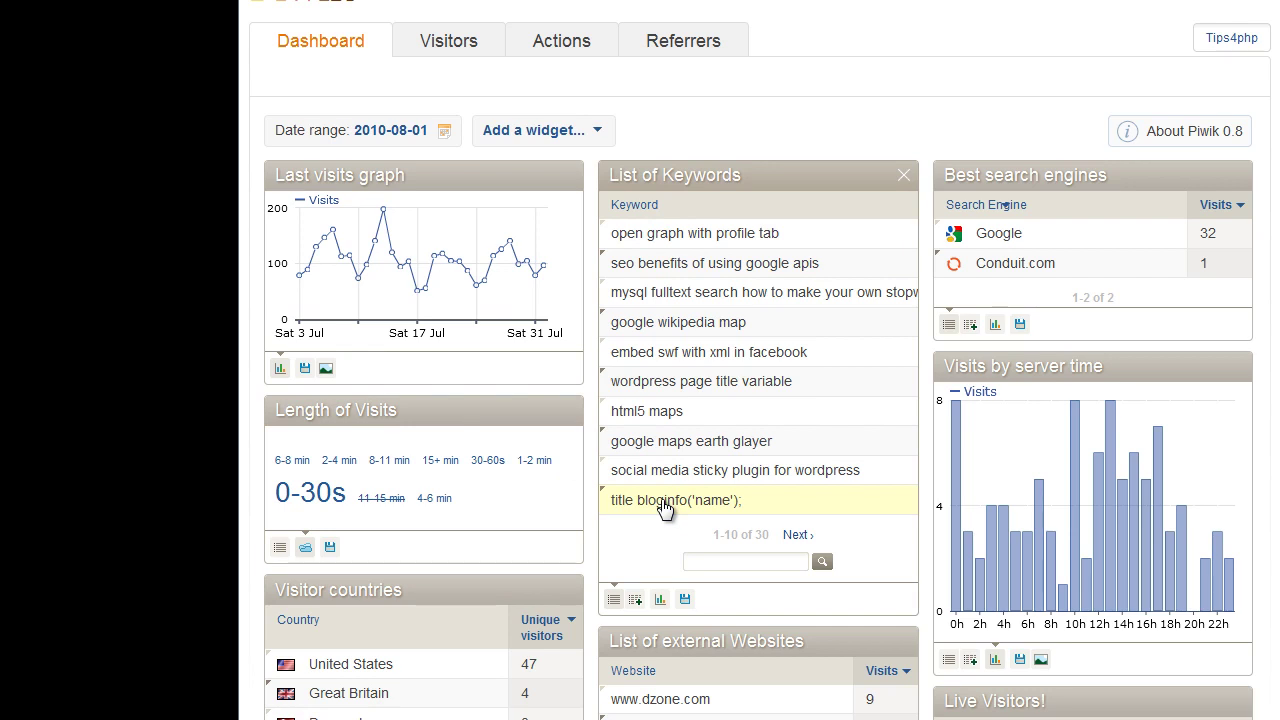
mouse_move(930, 252)
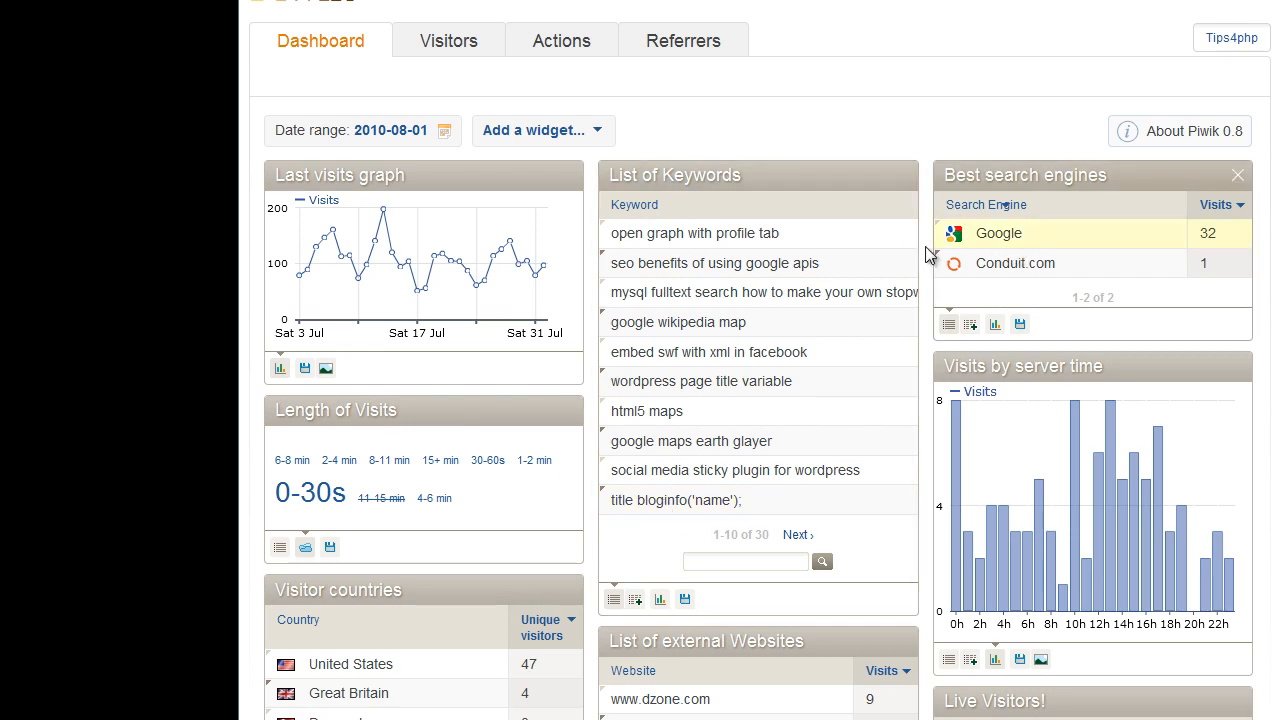
mouse_move(1144, 572)
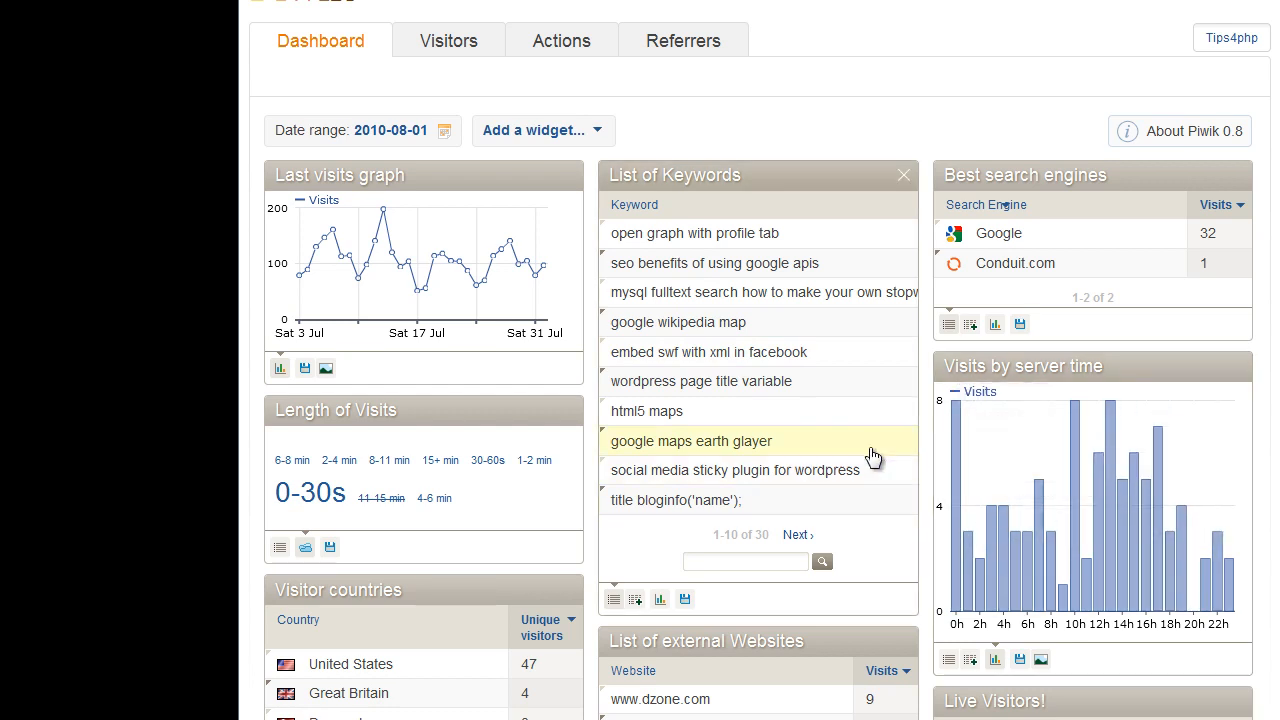
scroll(down, 3)
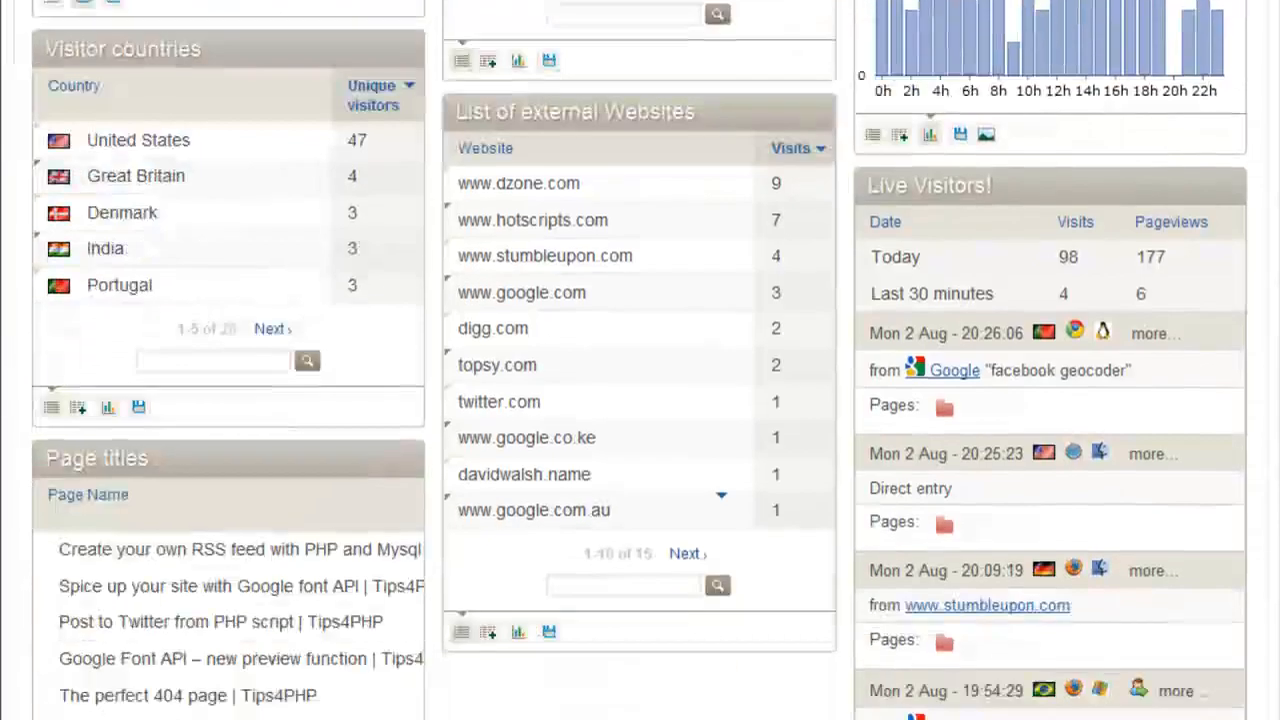
scroll(down, 3)
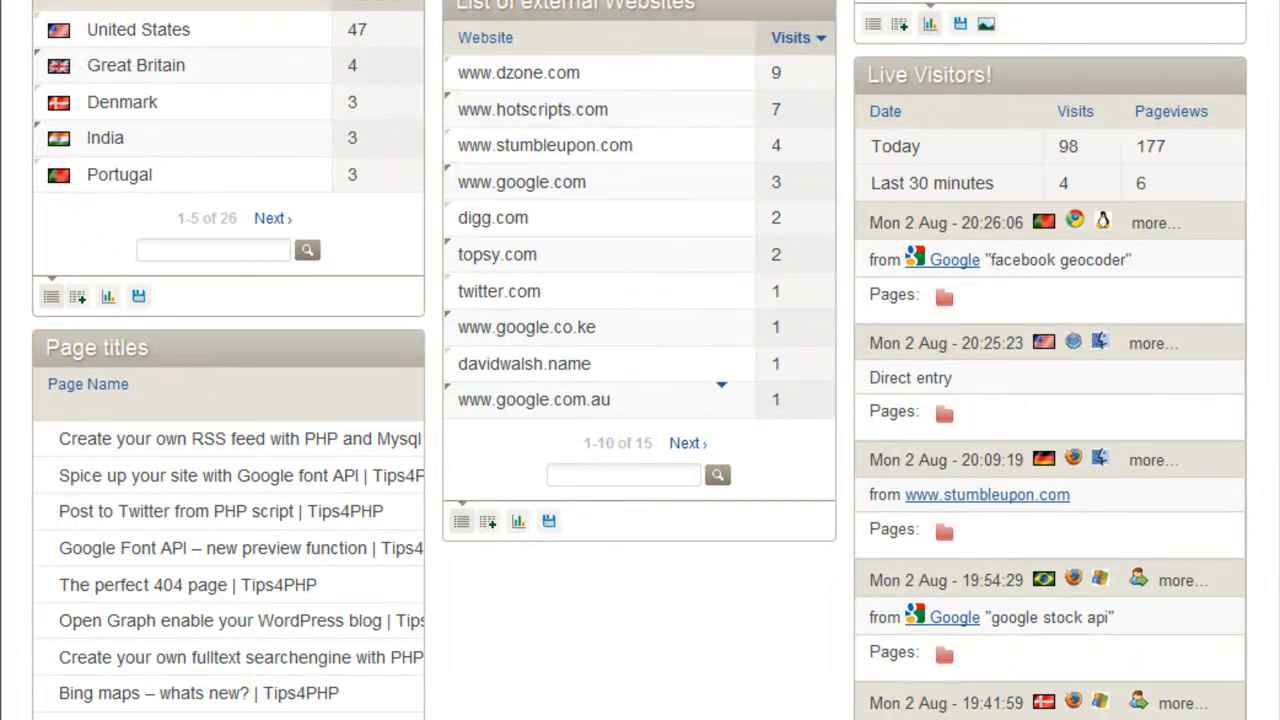
mouse_move(98, 90)
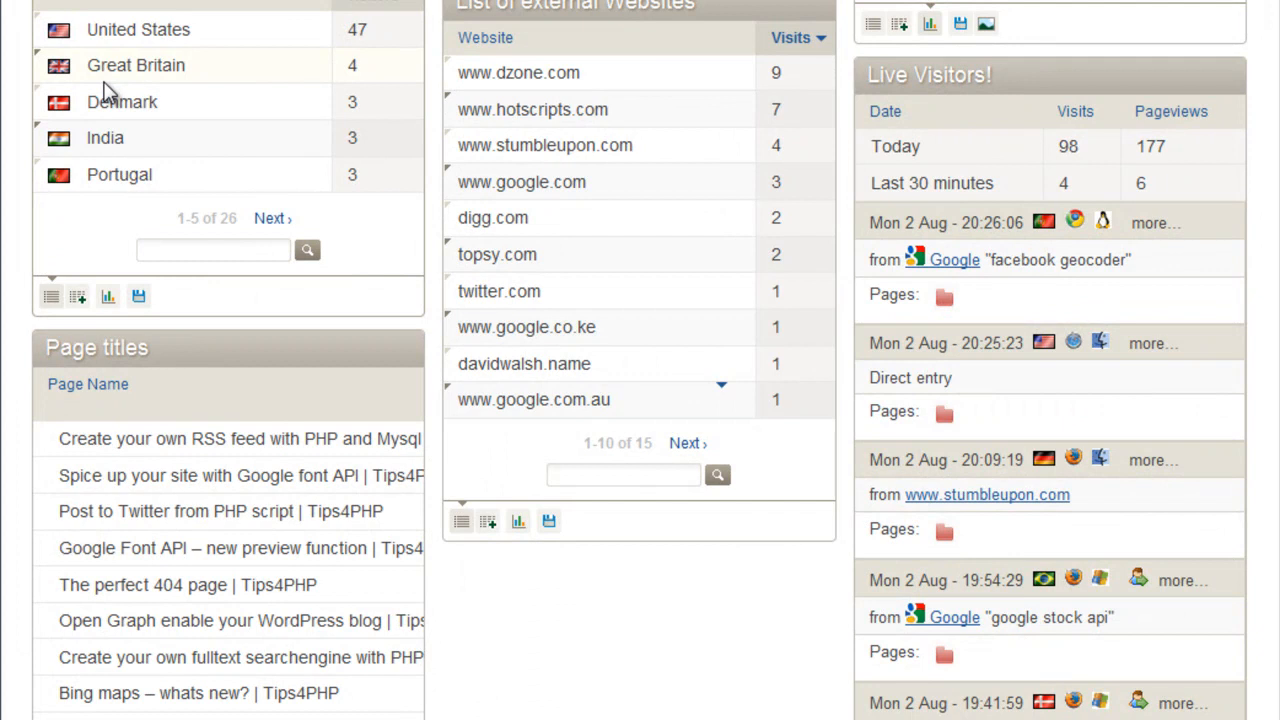
mouse_move(512, 410)
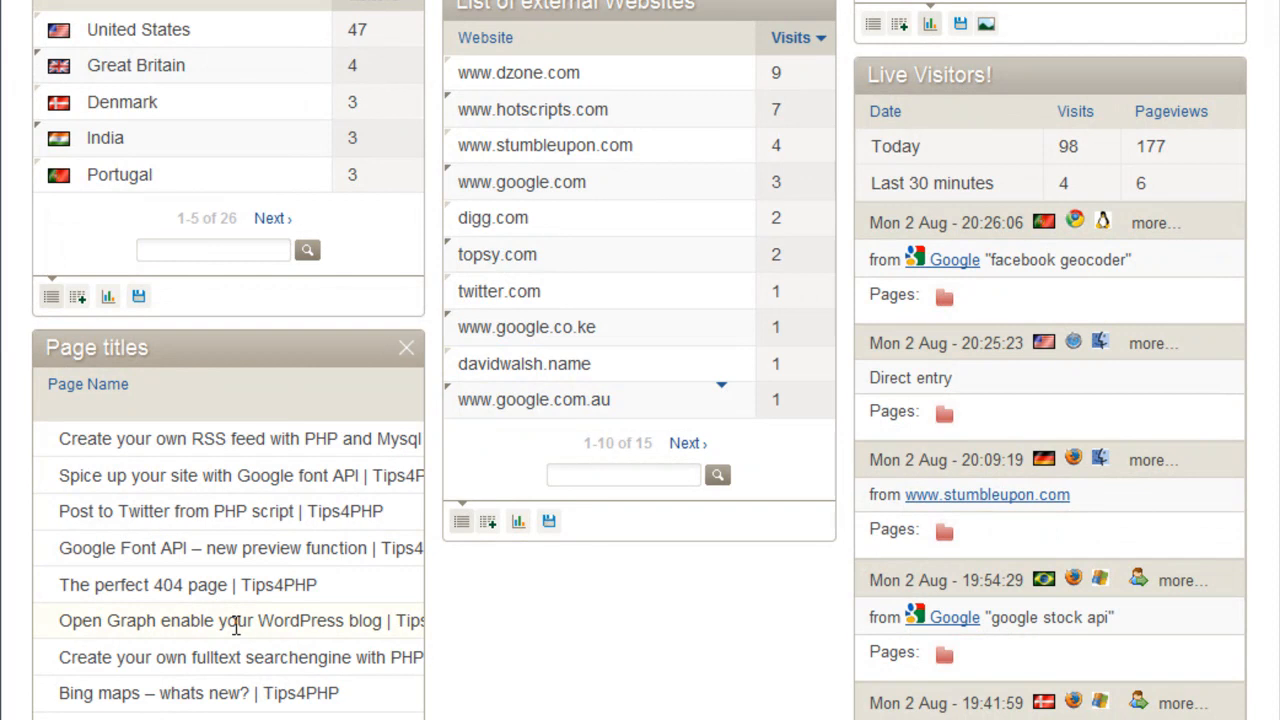
mouse_move(976, 302)
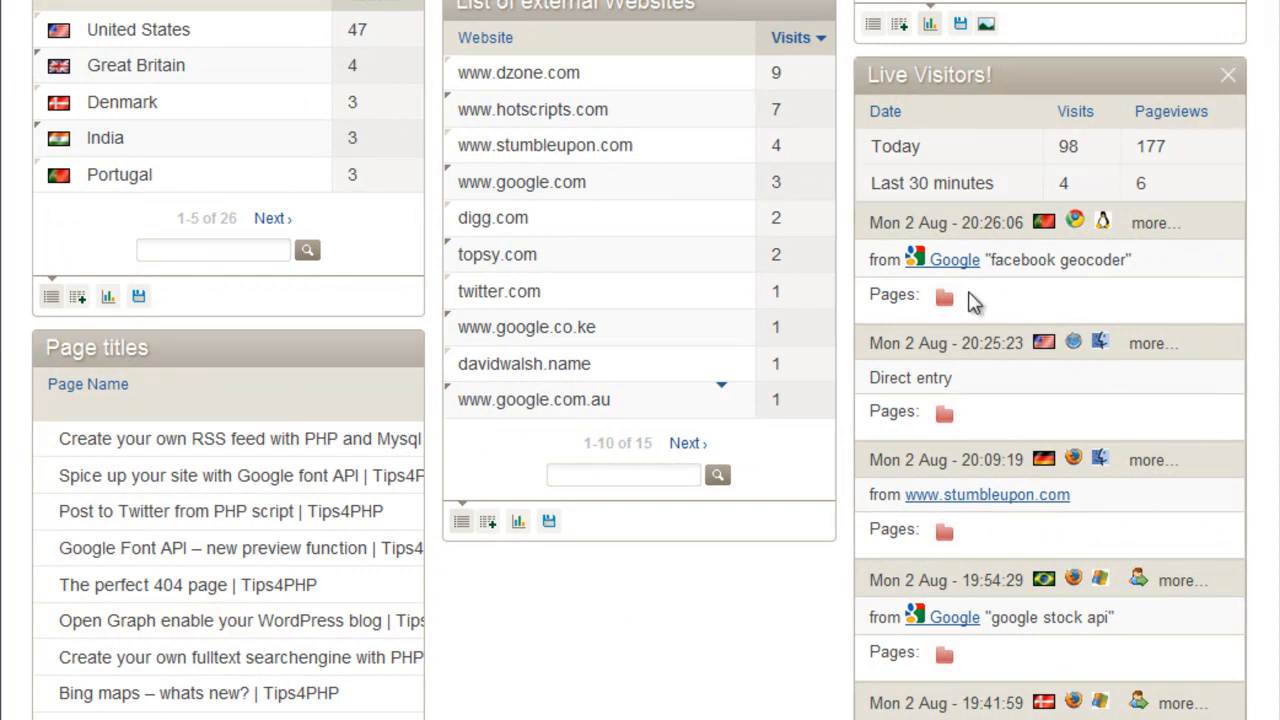
mouse_move(944, 298)
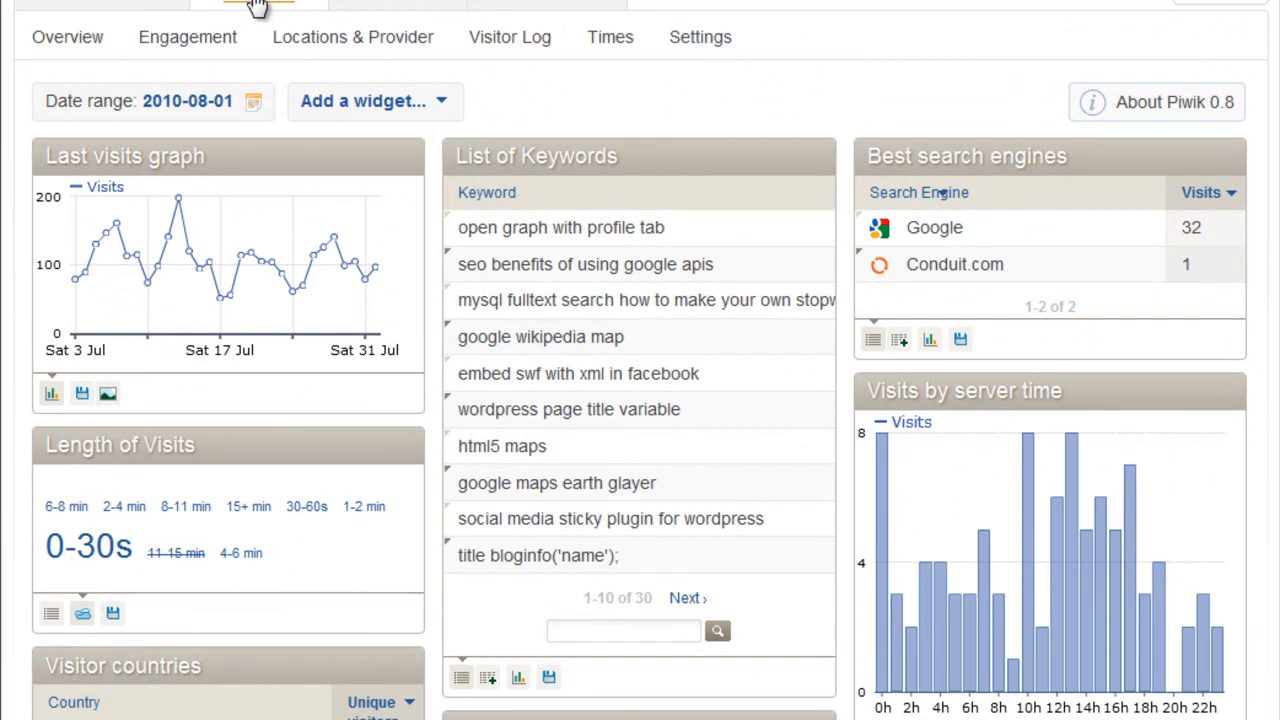
click(250, 4)
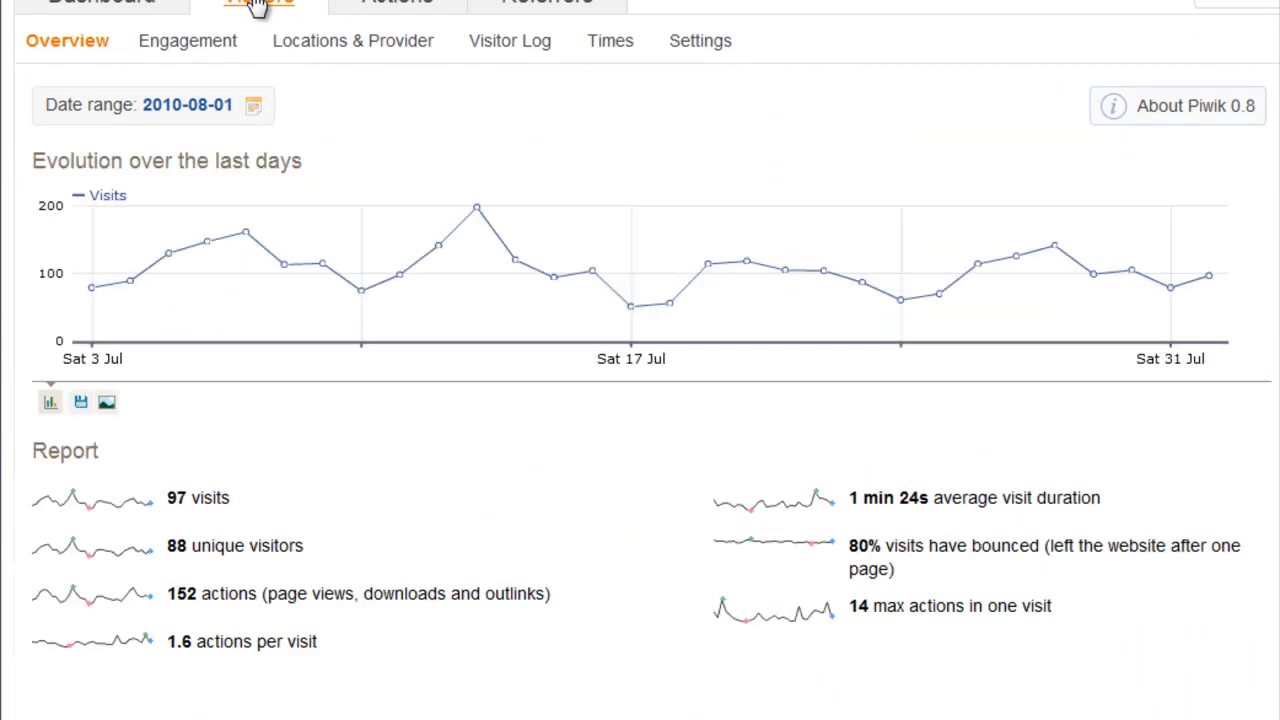
mouse_move(188, 40)
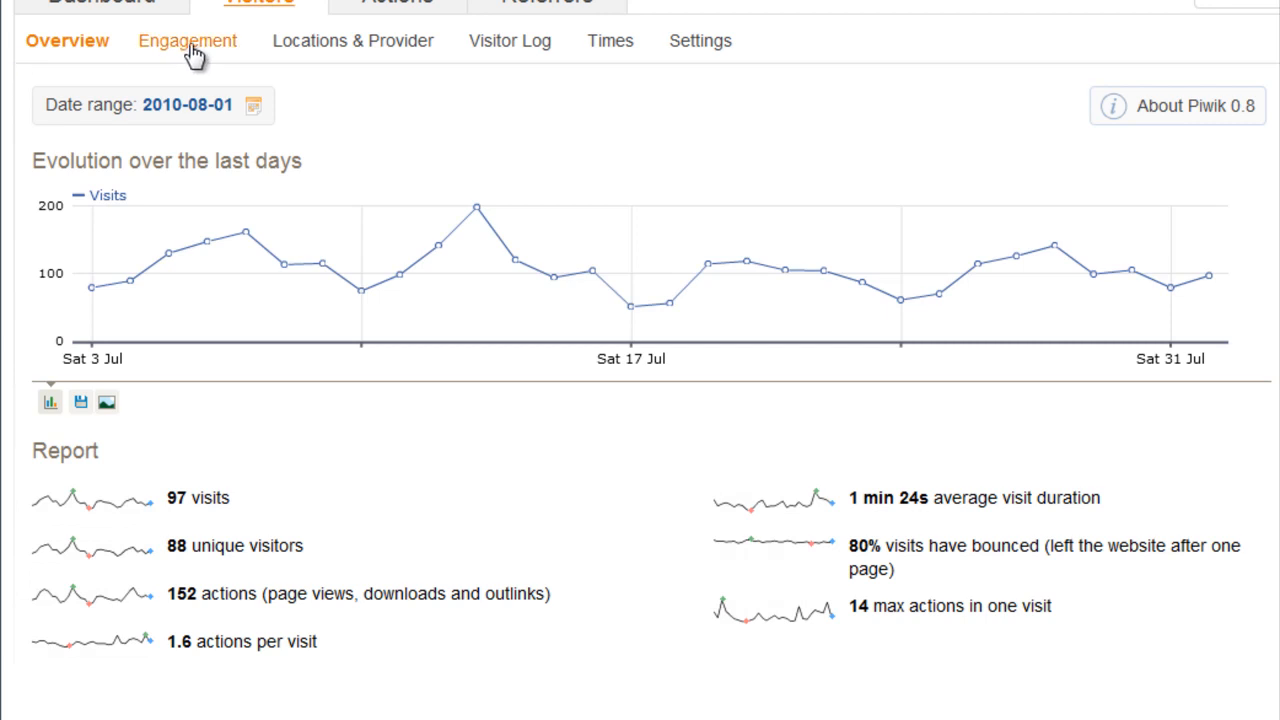
mouse_move(218, 50)
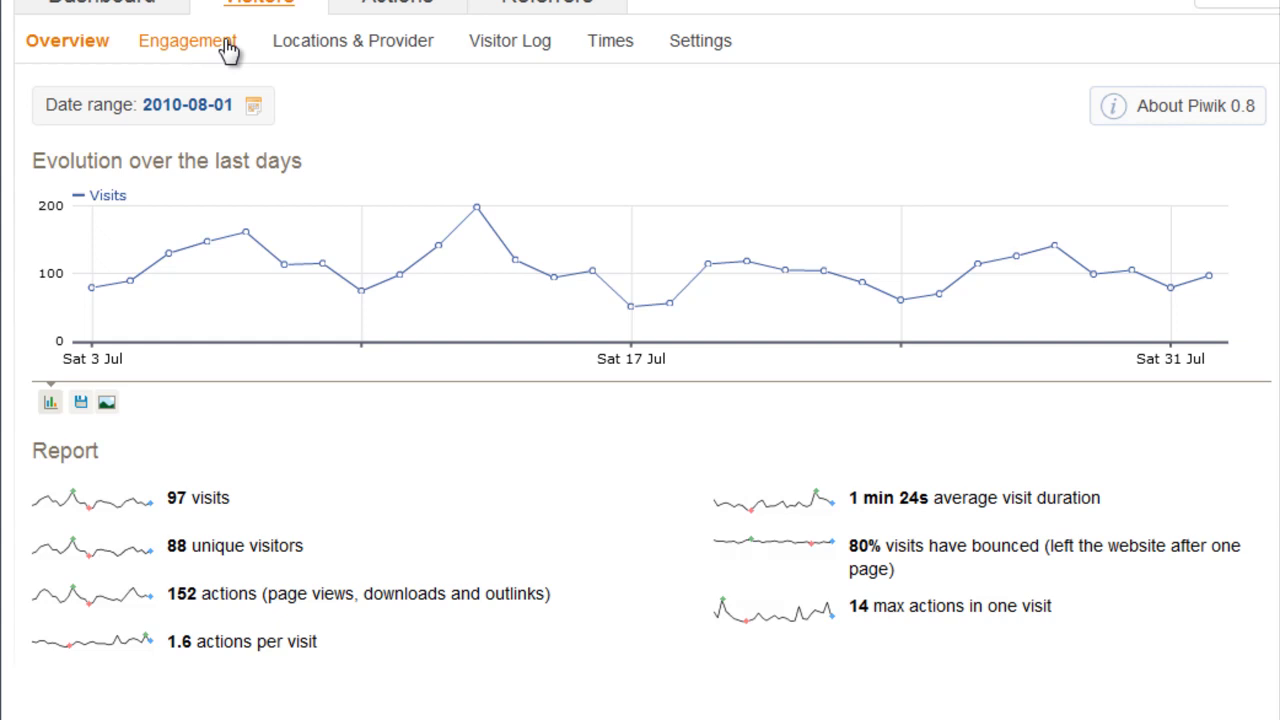
mouse_move(312, 48)
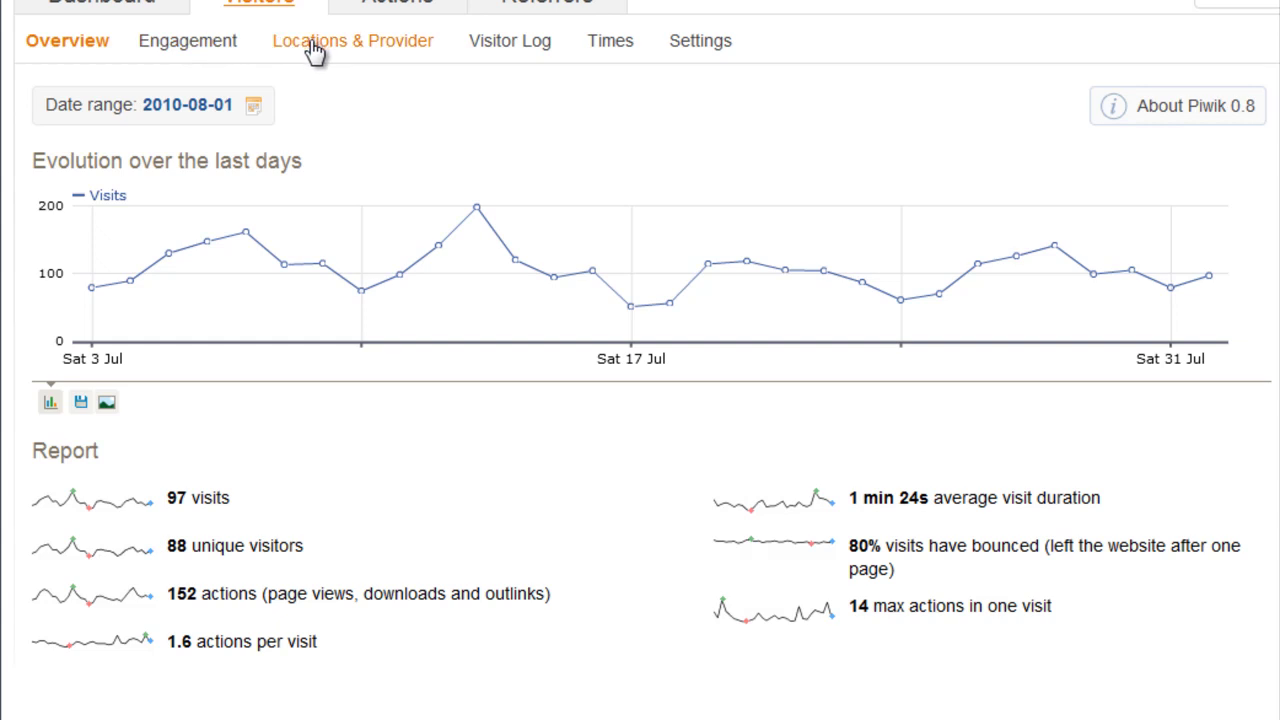
mouse_move(508, 52)
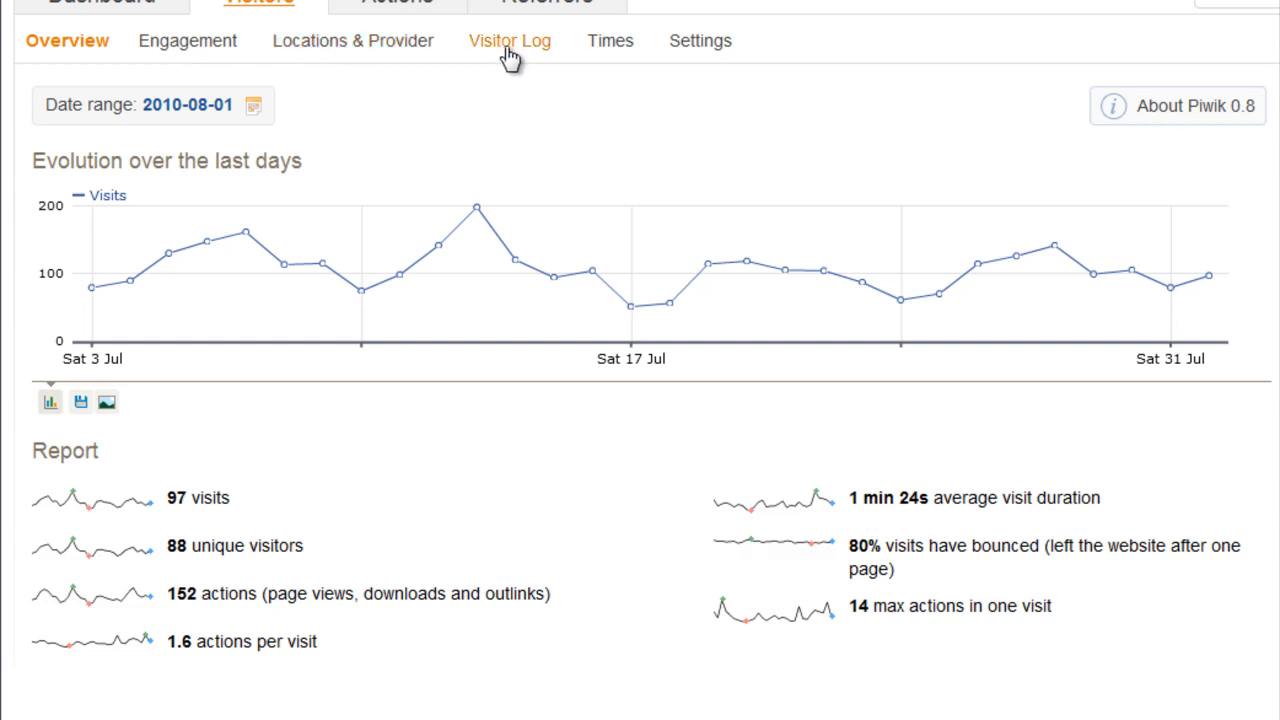
Show the Visitor Log listing recent visits with IPs, referrers and pages viewed
click(508, 40)
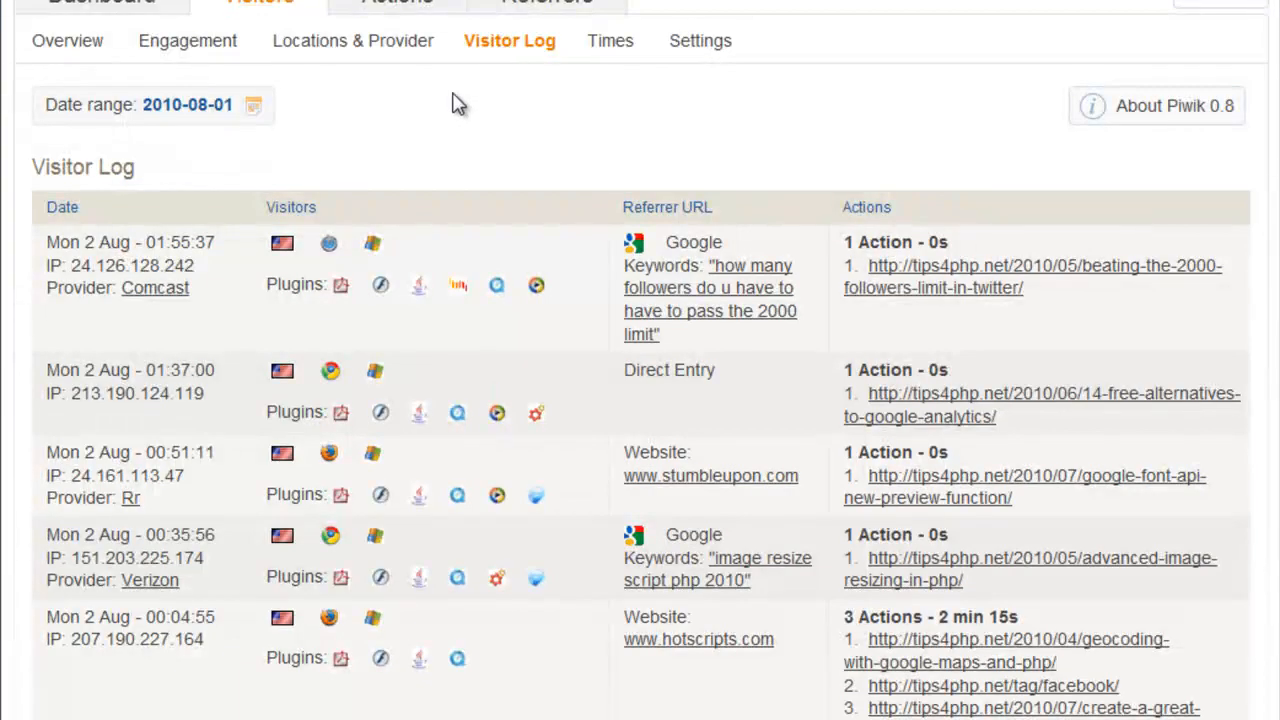
mouse_move(224, 300)
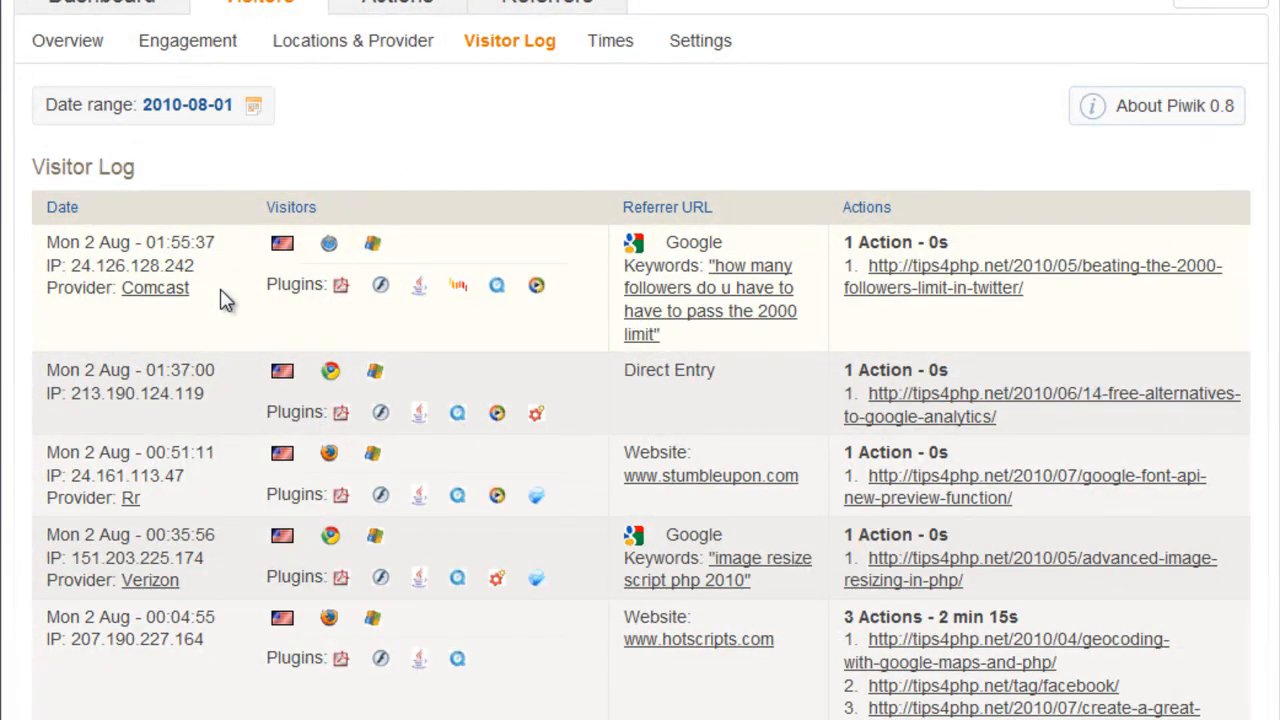
mouse_move(412, 304)
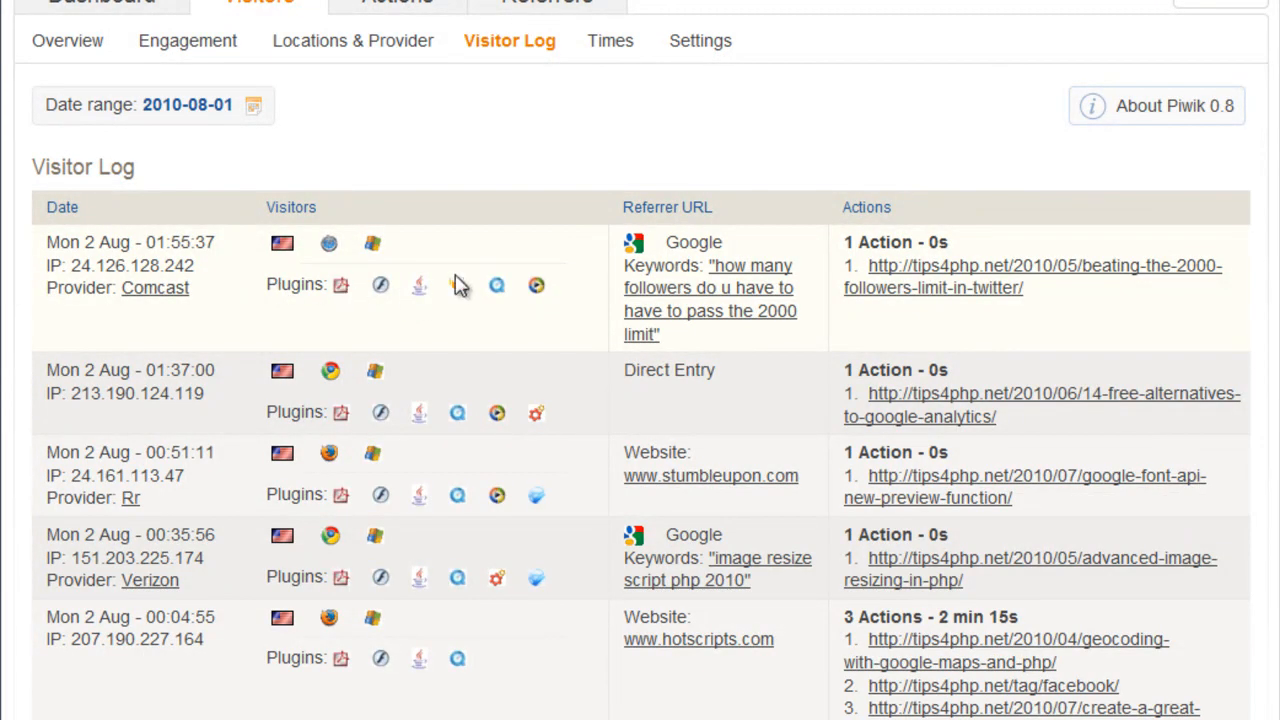
mouse_move(558, 296)
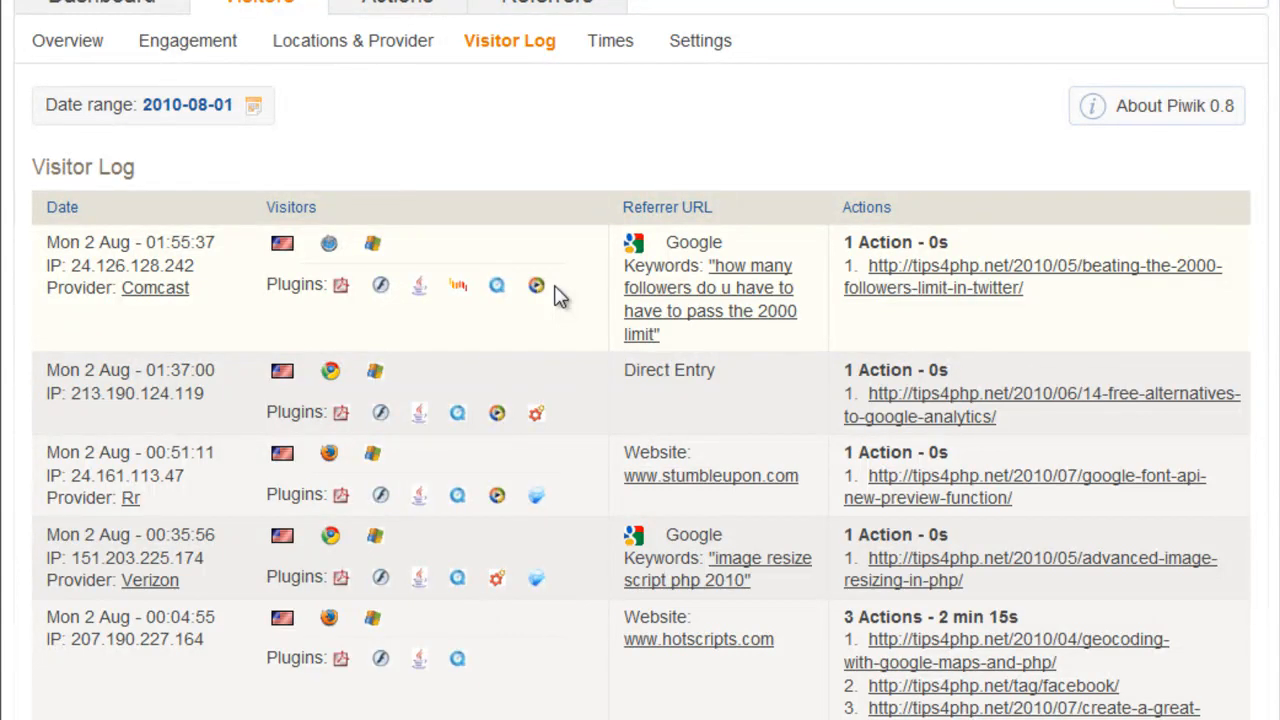
mouse_move(562, 268)
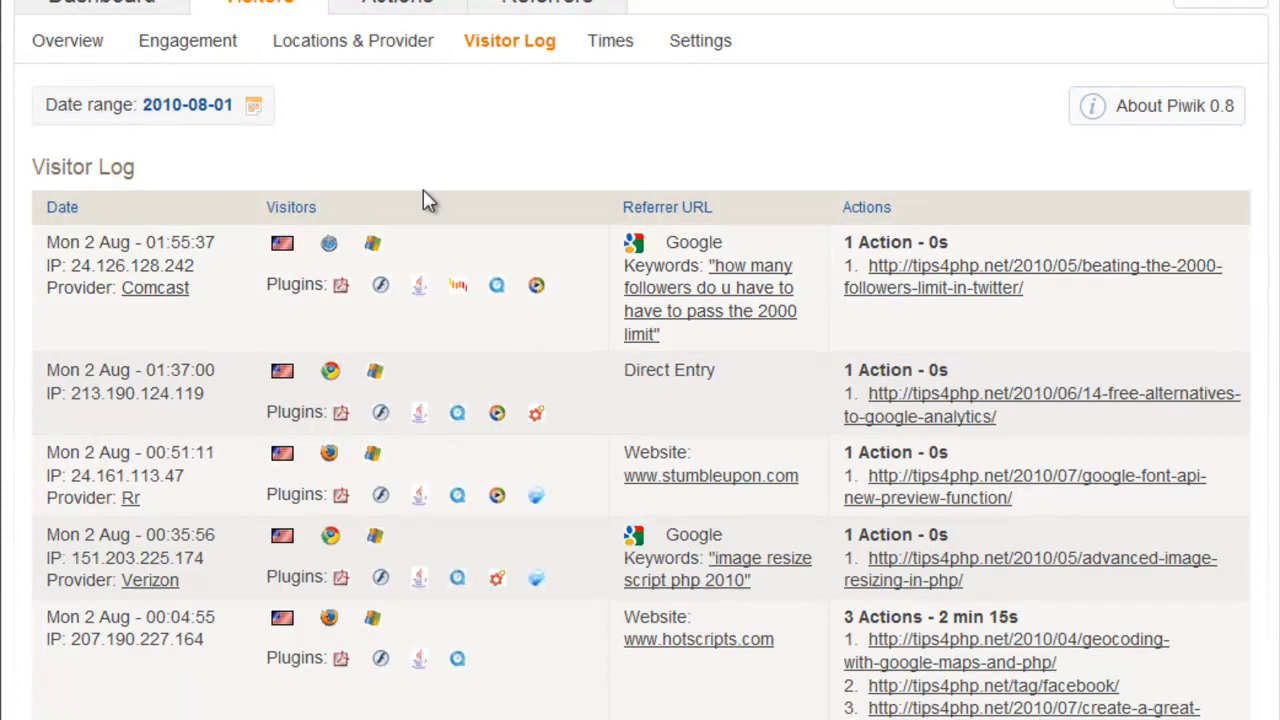
Show the Times report with hourly local-time and server-time charts, then go to Actions
click(608, 40)
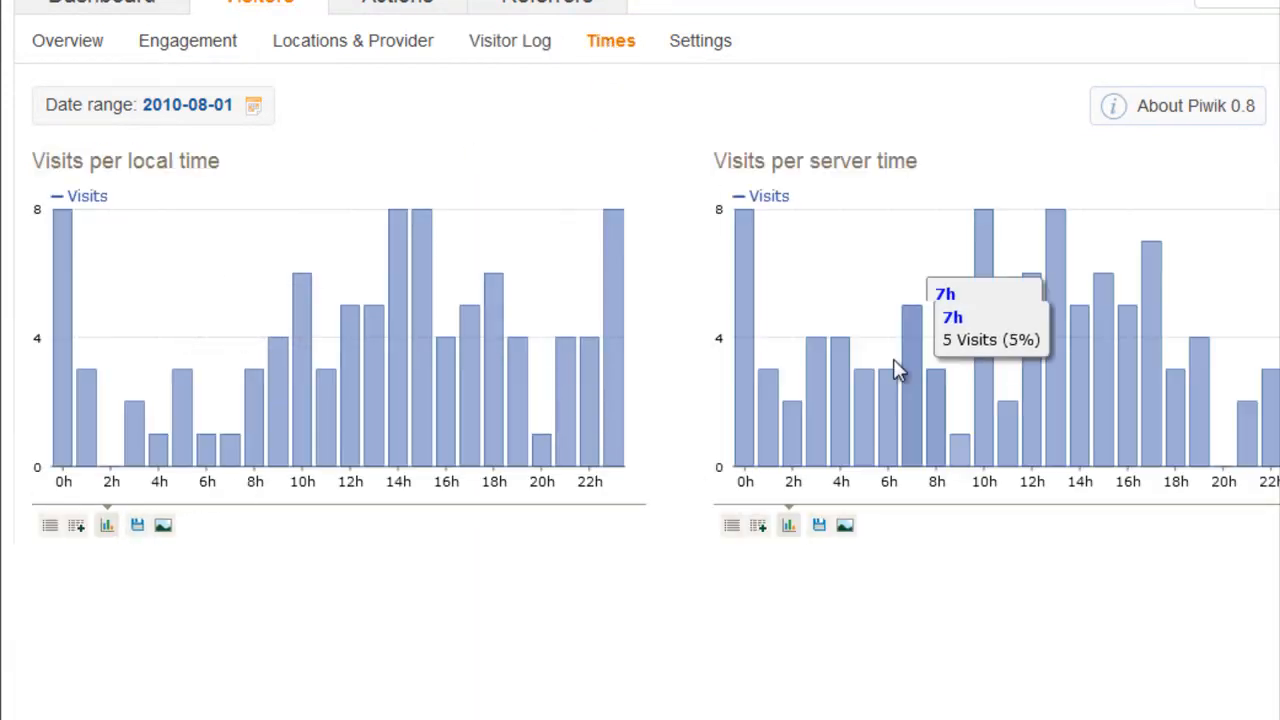
mouse_move(168, 584)
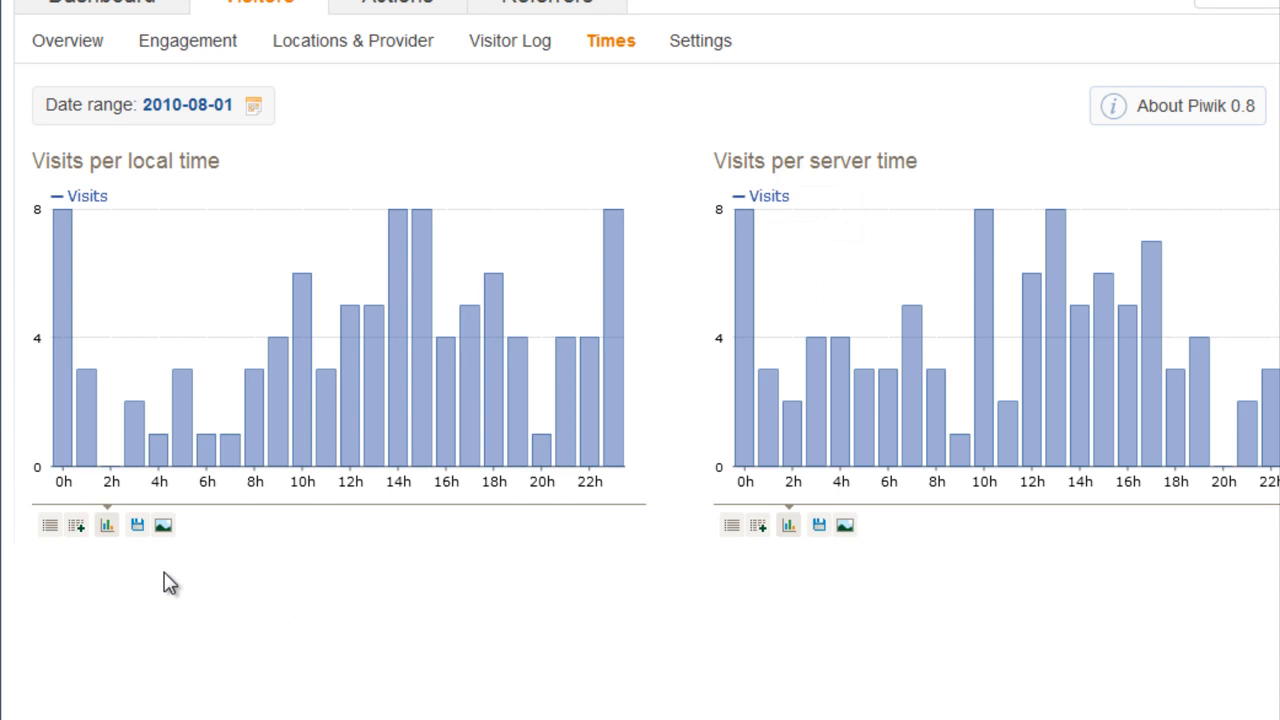
click(390, 2)
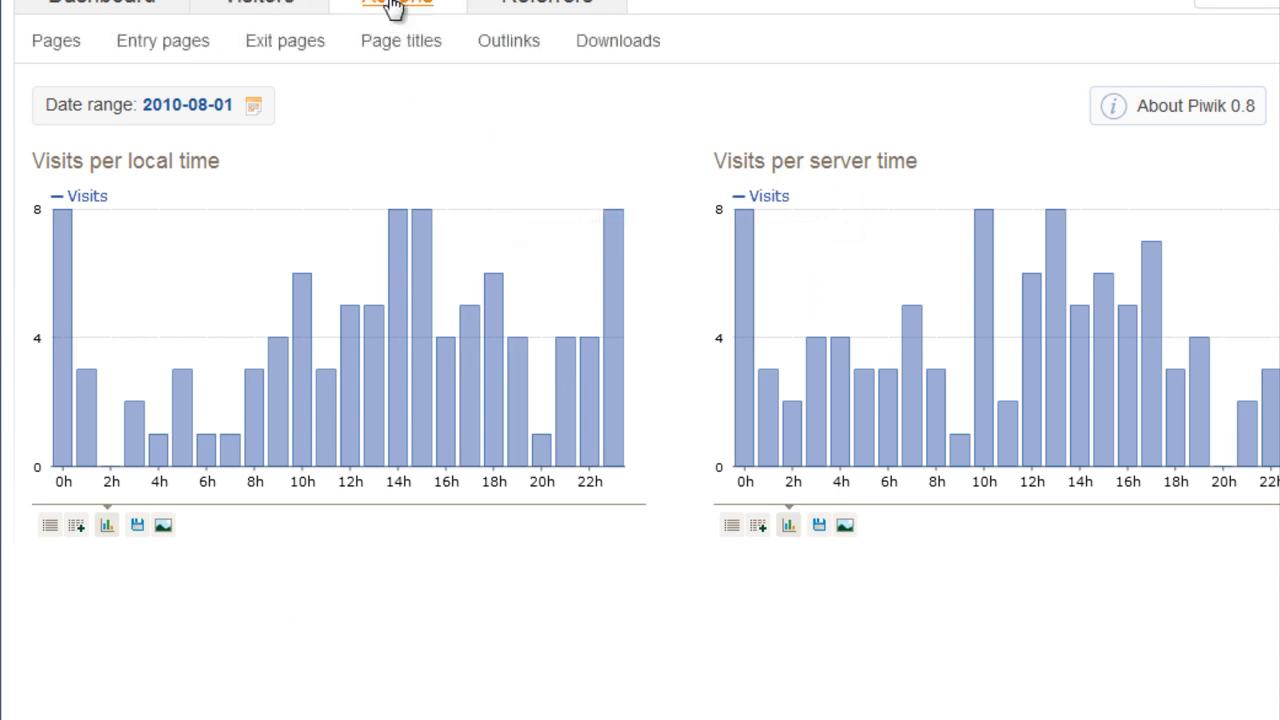
Show the Pages report of visited URLs, then move to the Referrers evolution overview
click(54, 40)
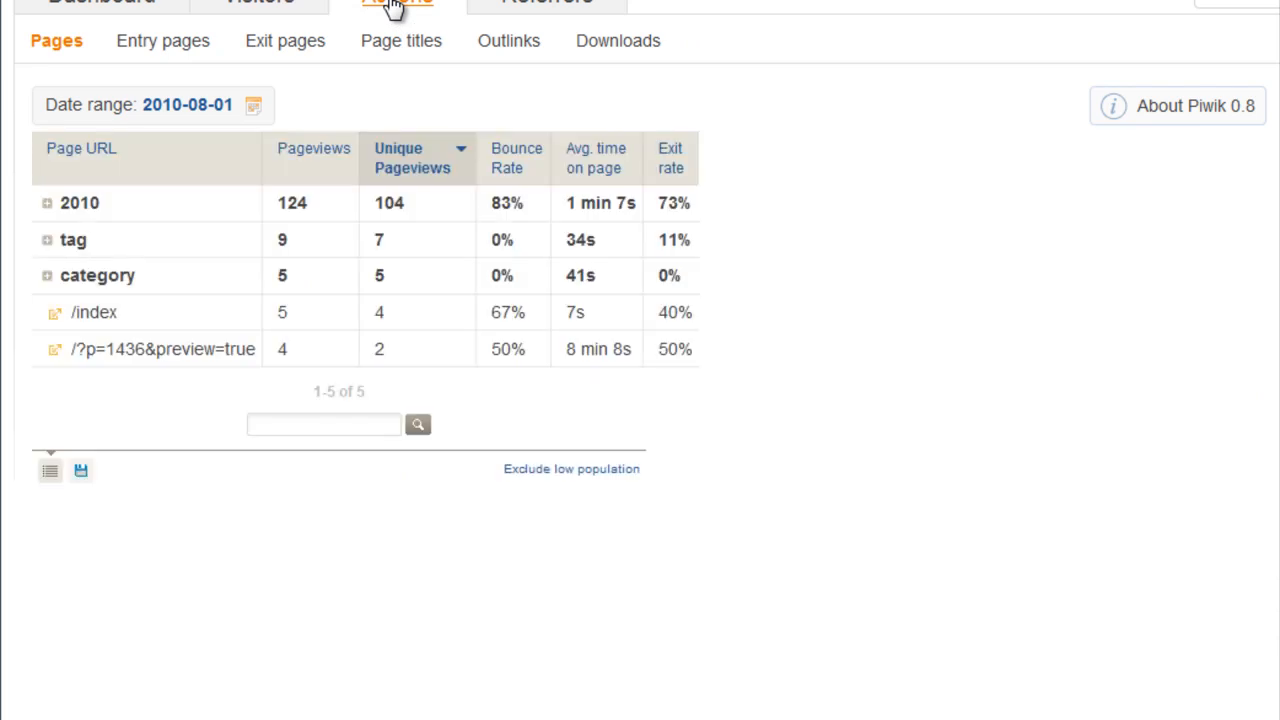
mouse_move(8, 64)
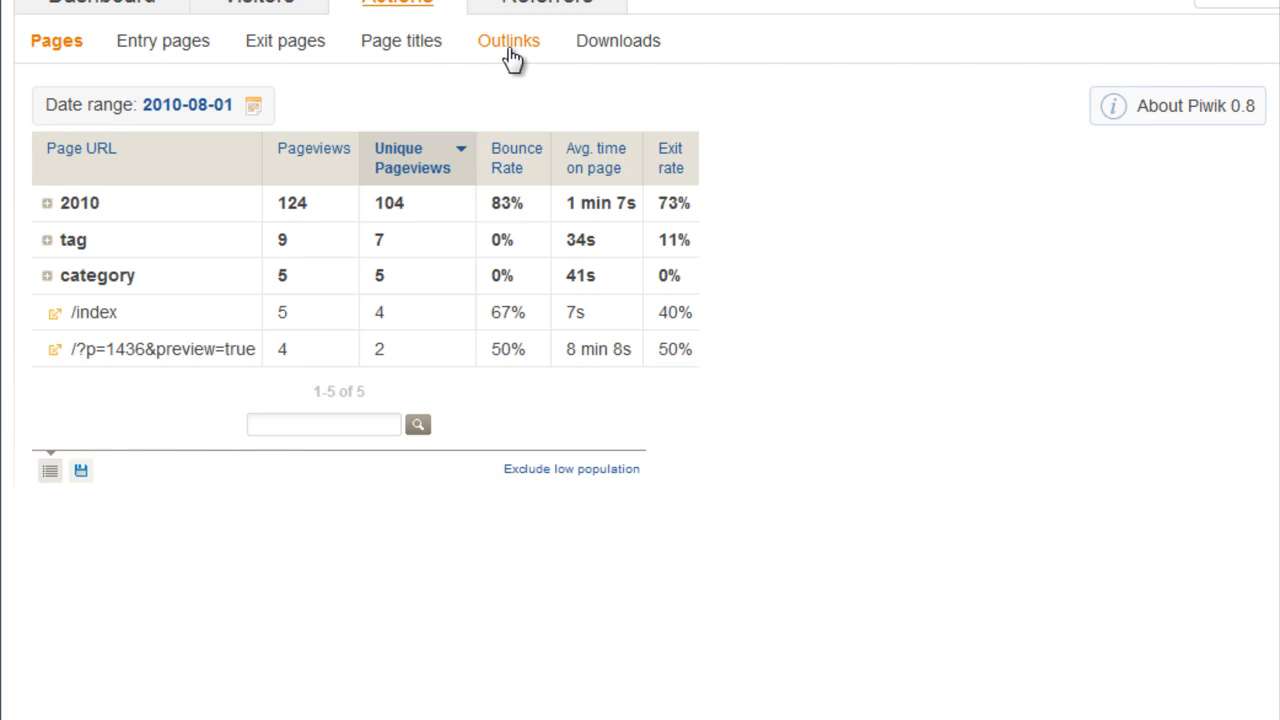
mouse_move(504, 58)
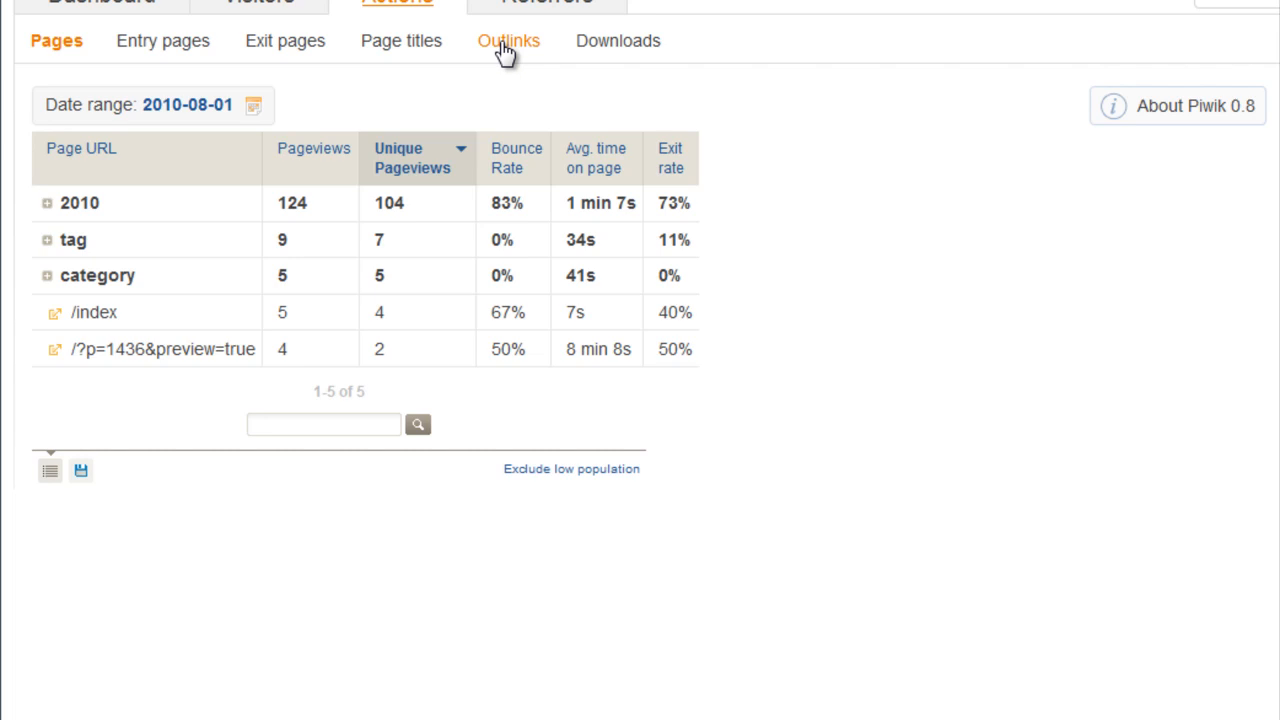
mouse_move(604, 56)
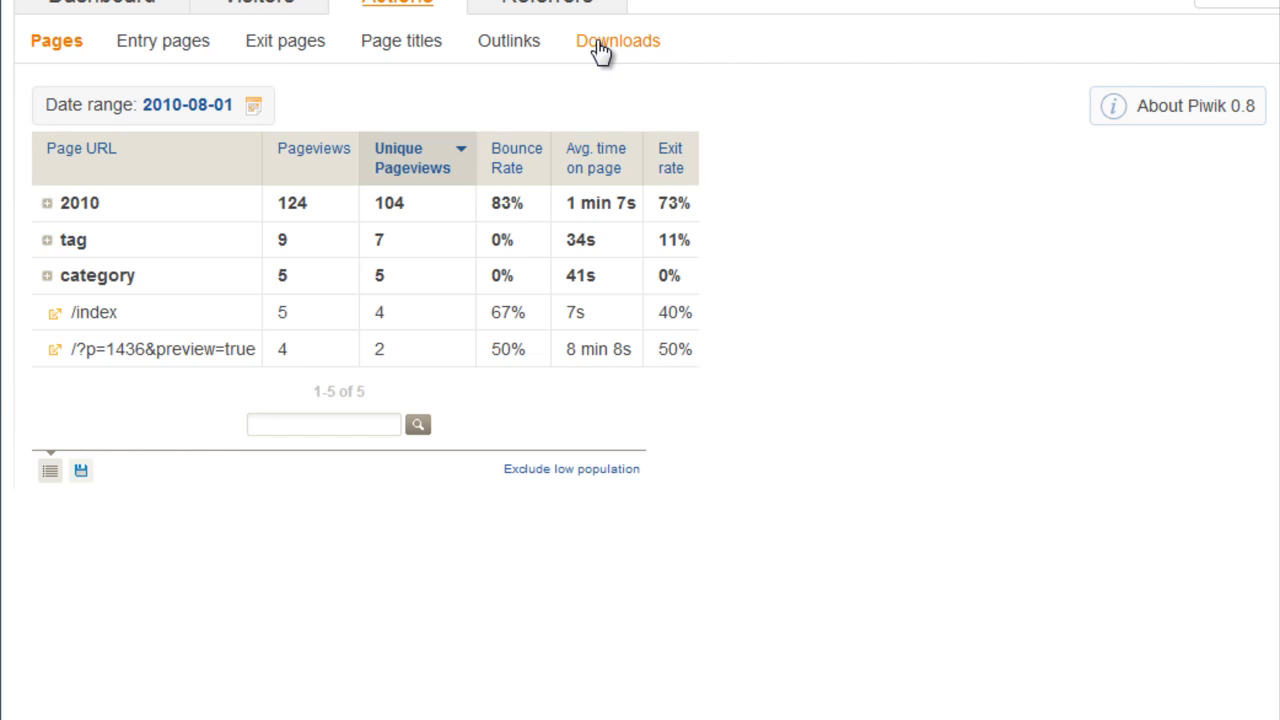
click(530, 4)
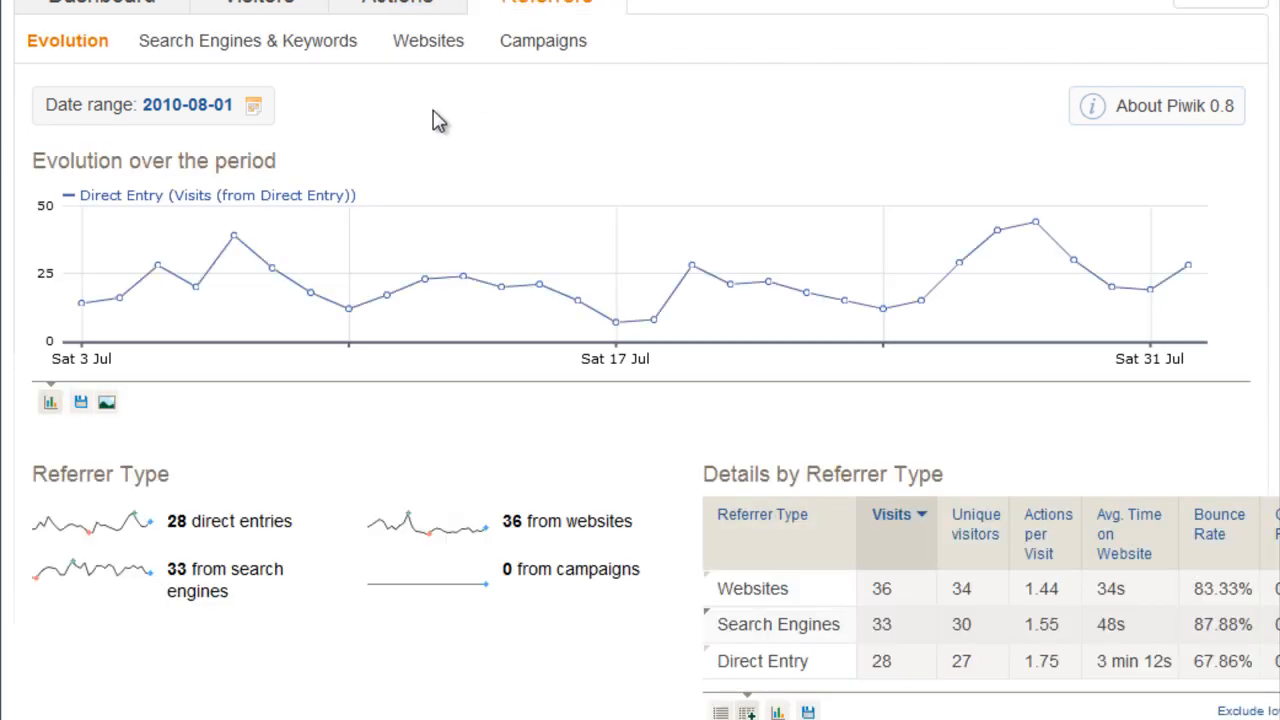
mouse_move(38, 76)
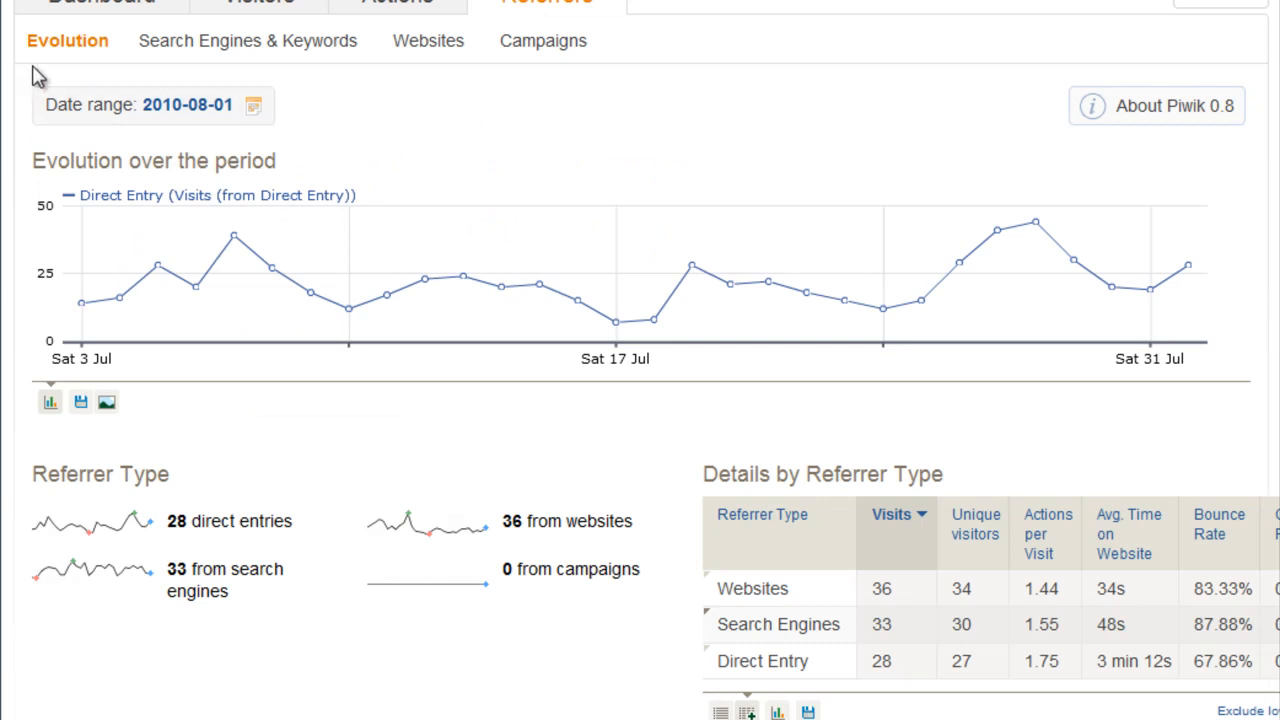
mouse_move(316, 290)
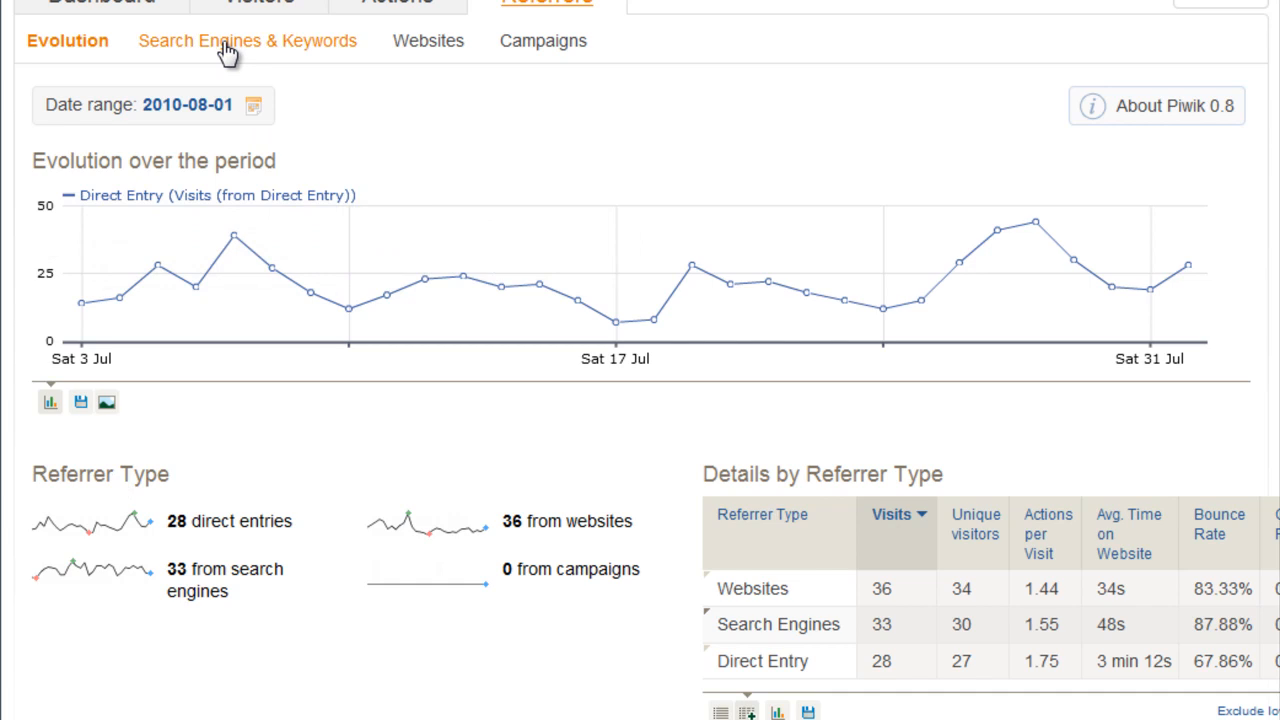
mouse_move(496, 56)
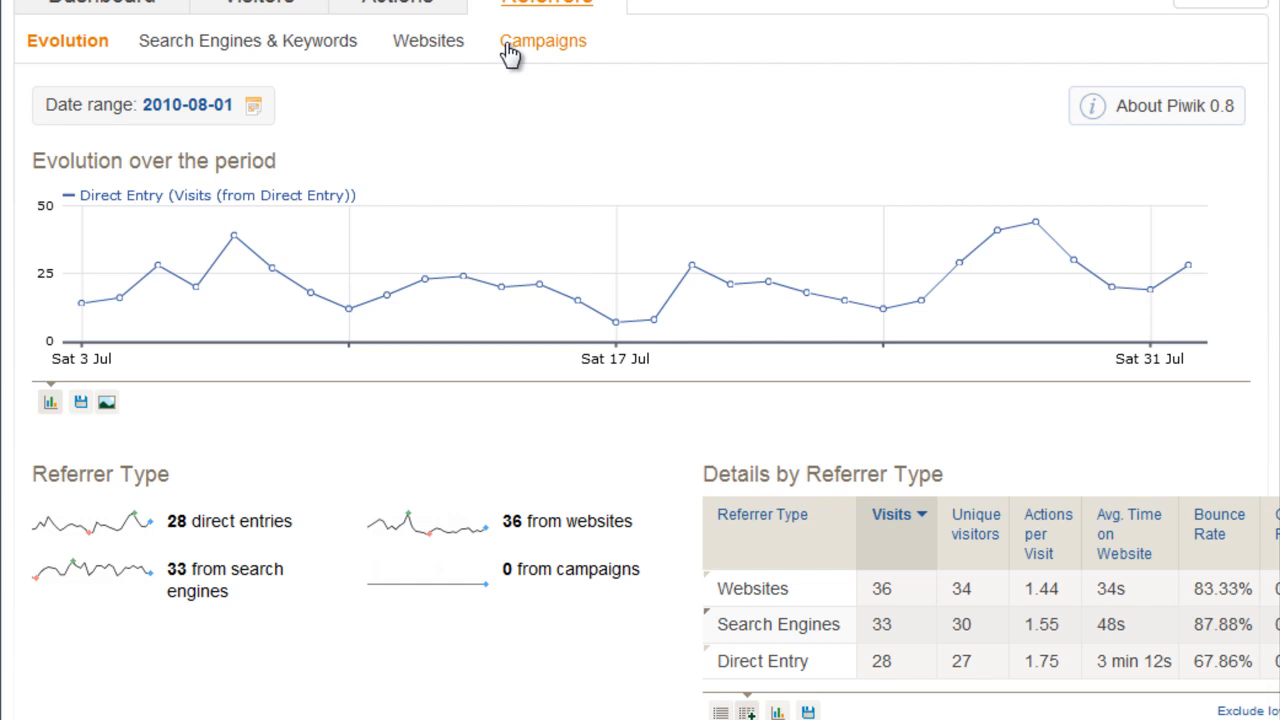
mouse_move(498, 50)
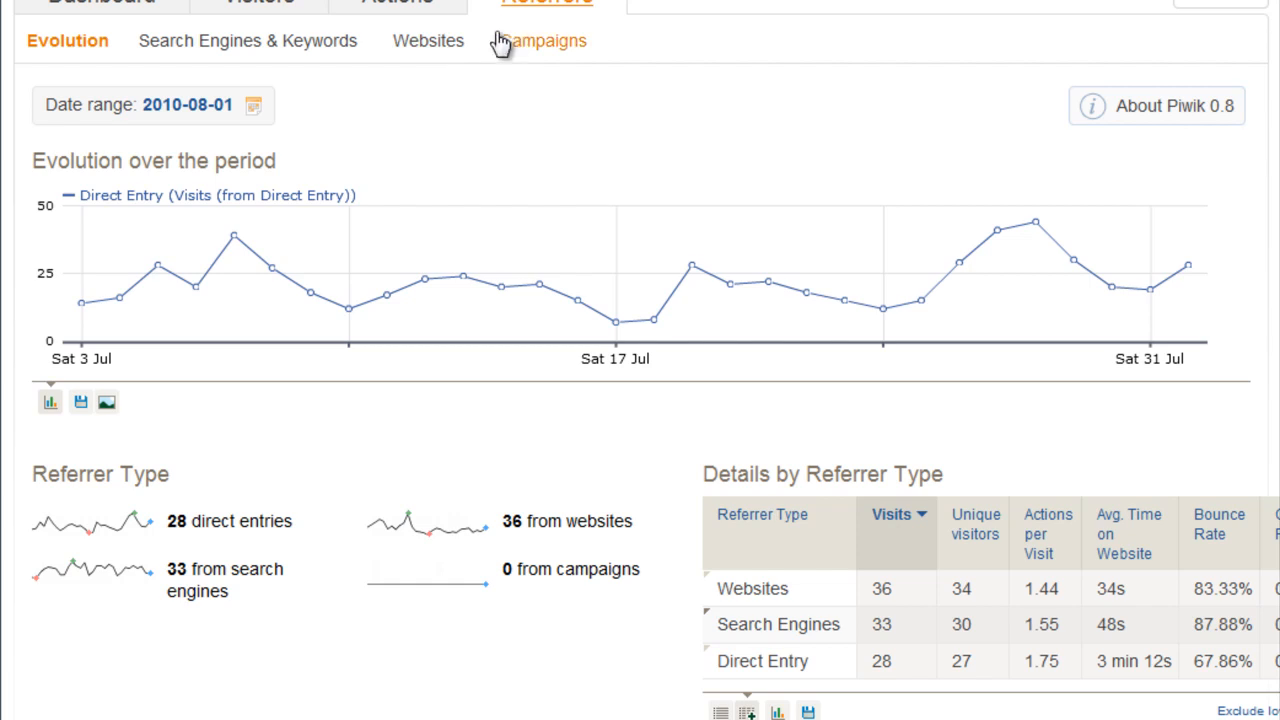